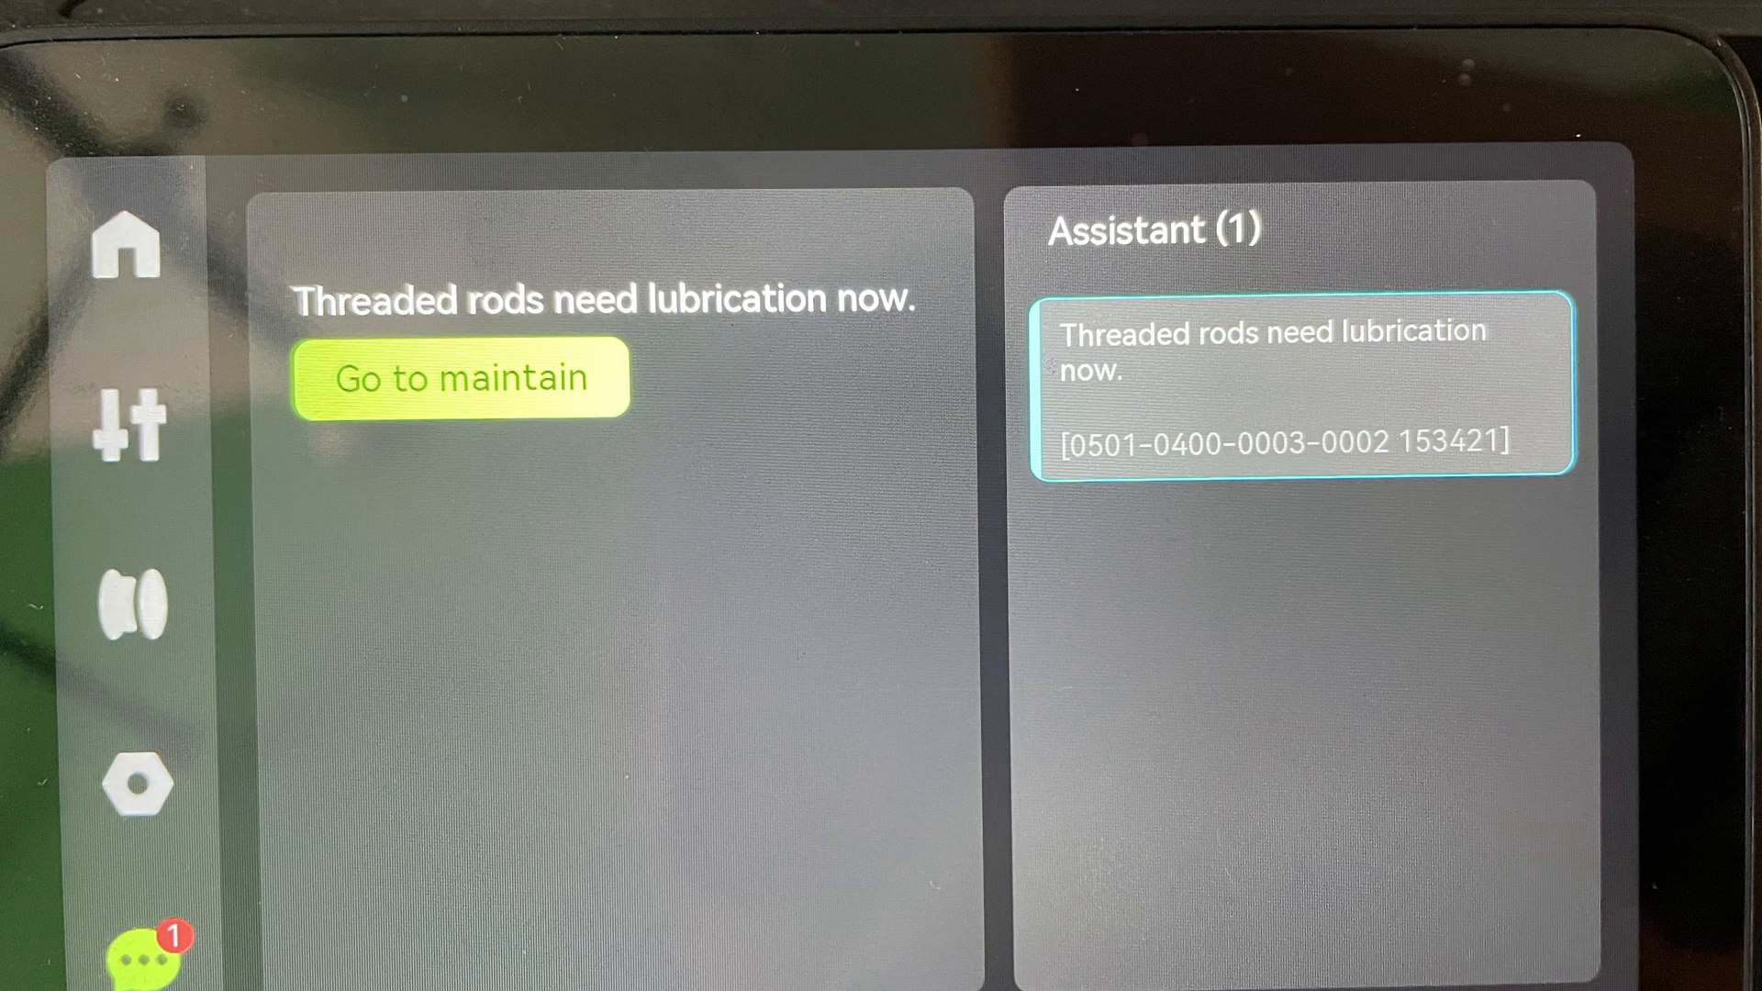
Step: Go from the threaded-rod lubrication alert to the Lead Screws Lubrication maintenance page
left_click(463, 378)
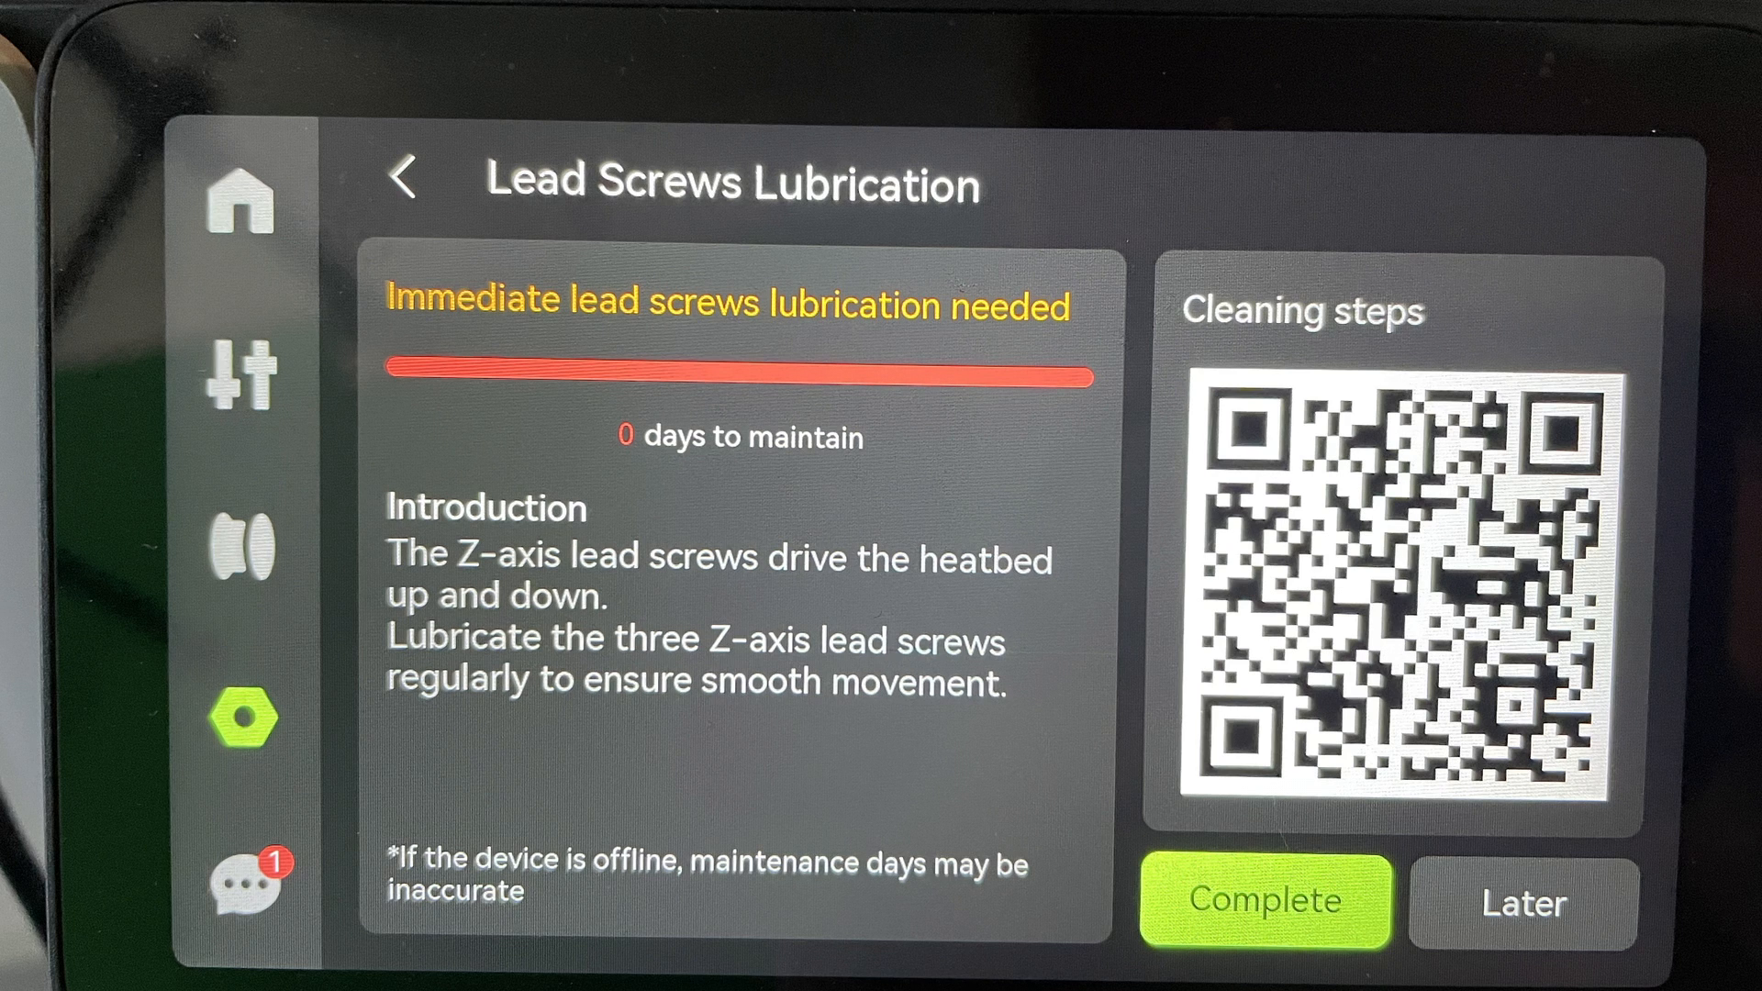